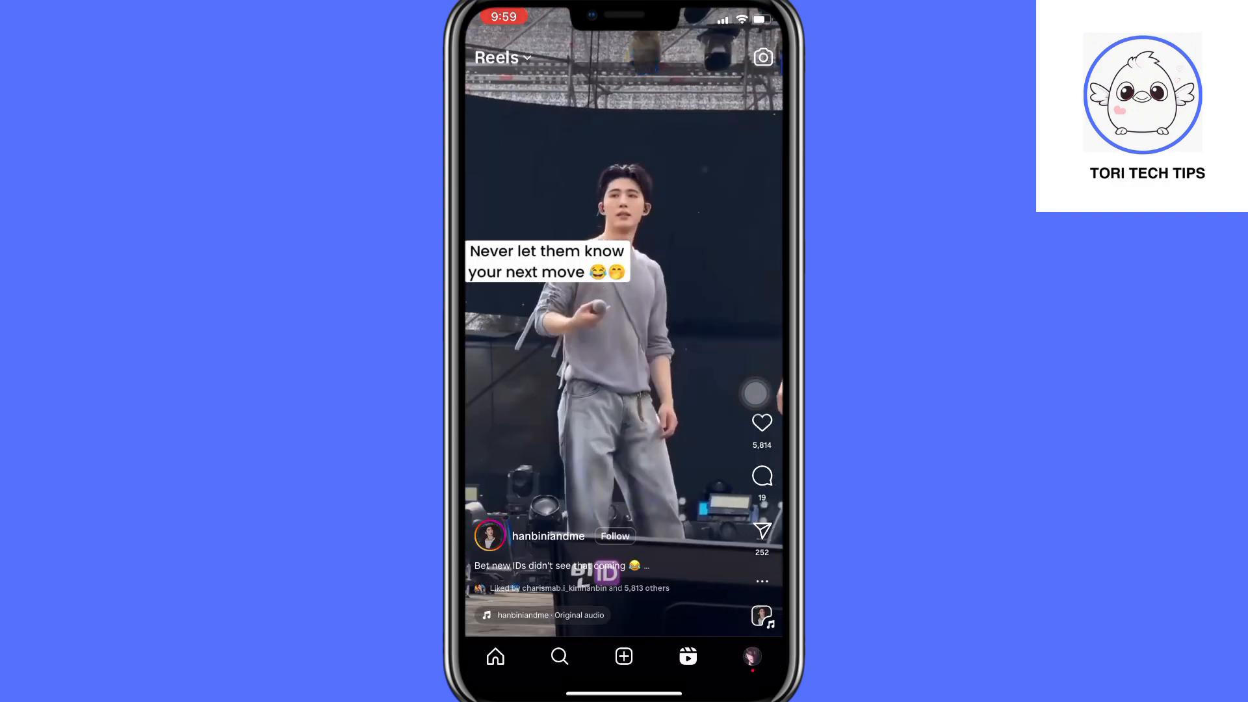
# Step: Scroll through three Reels, then go home and swipe to the page with Settings
pyautogui.scroll(3)
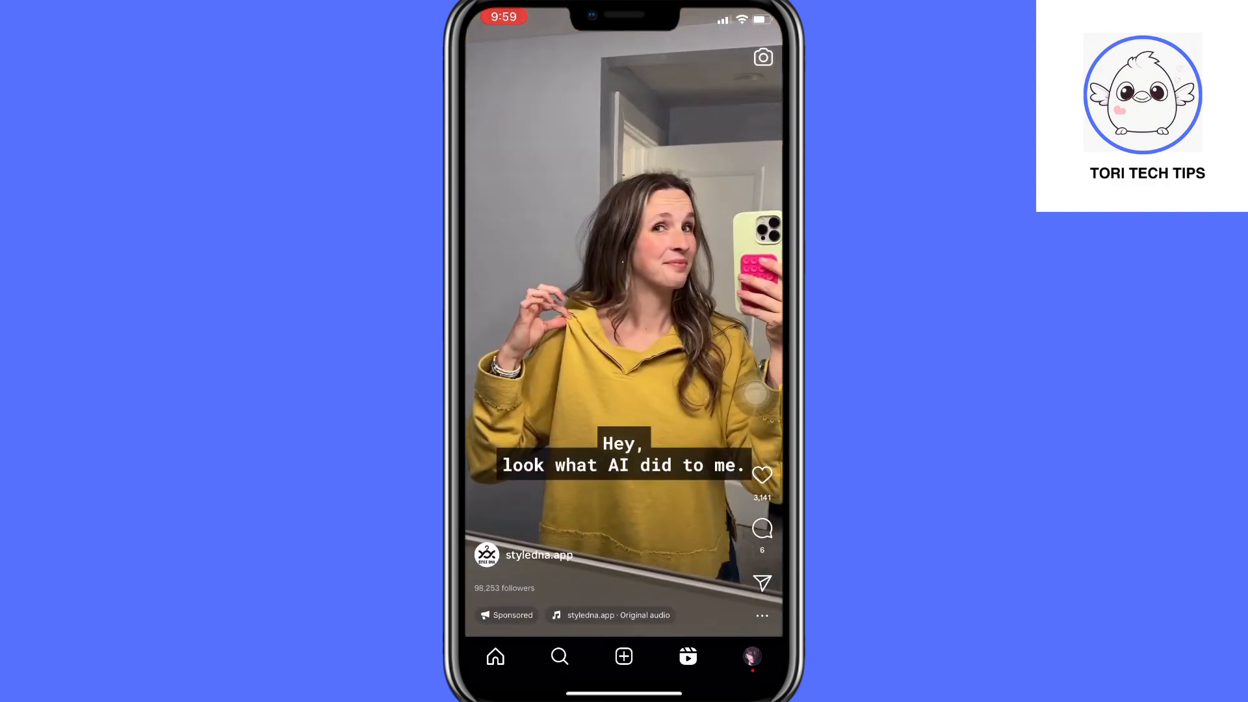
pyautogui.scroll(3)
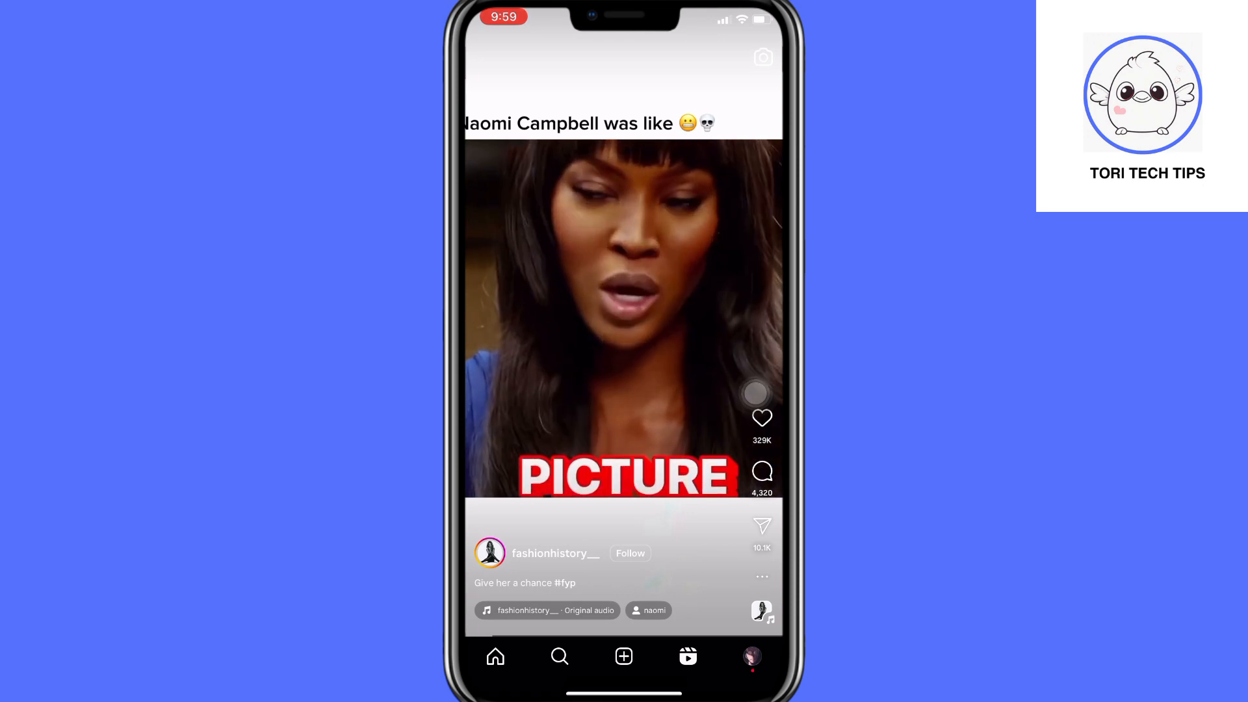
pyautogui.scroll(3)
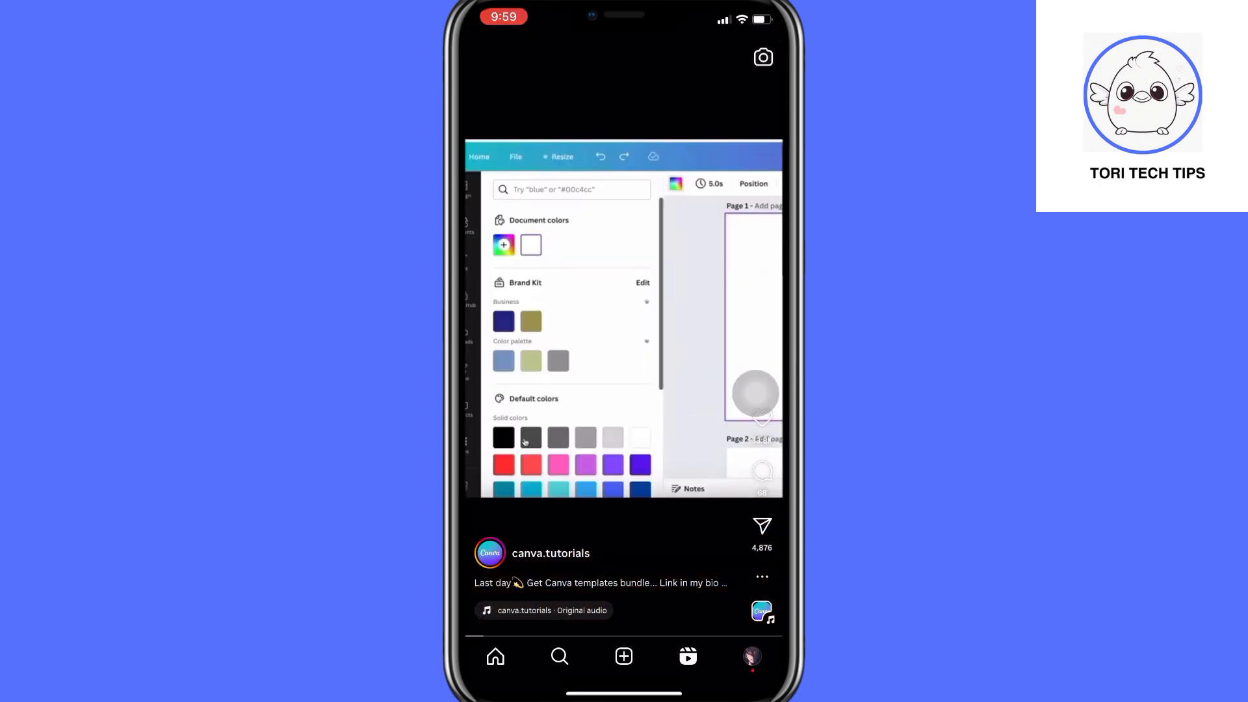
pyautogui.write('frame')
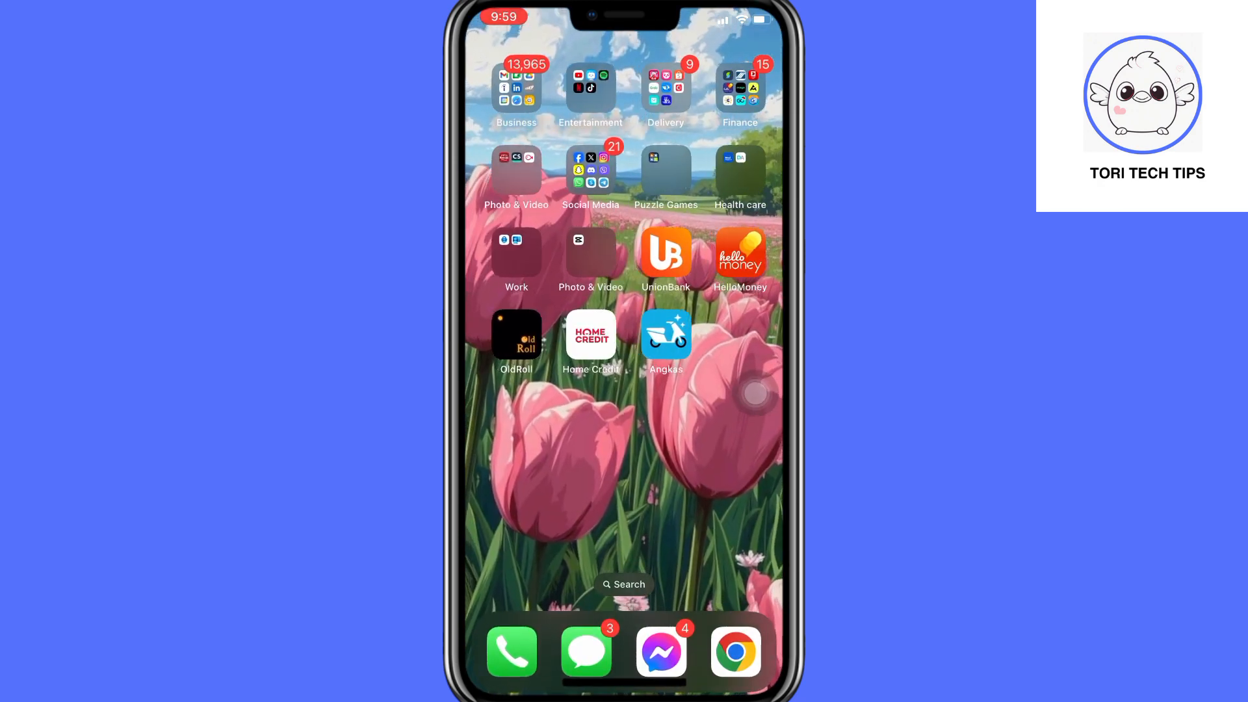
pyautogui.hscroll(-3)
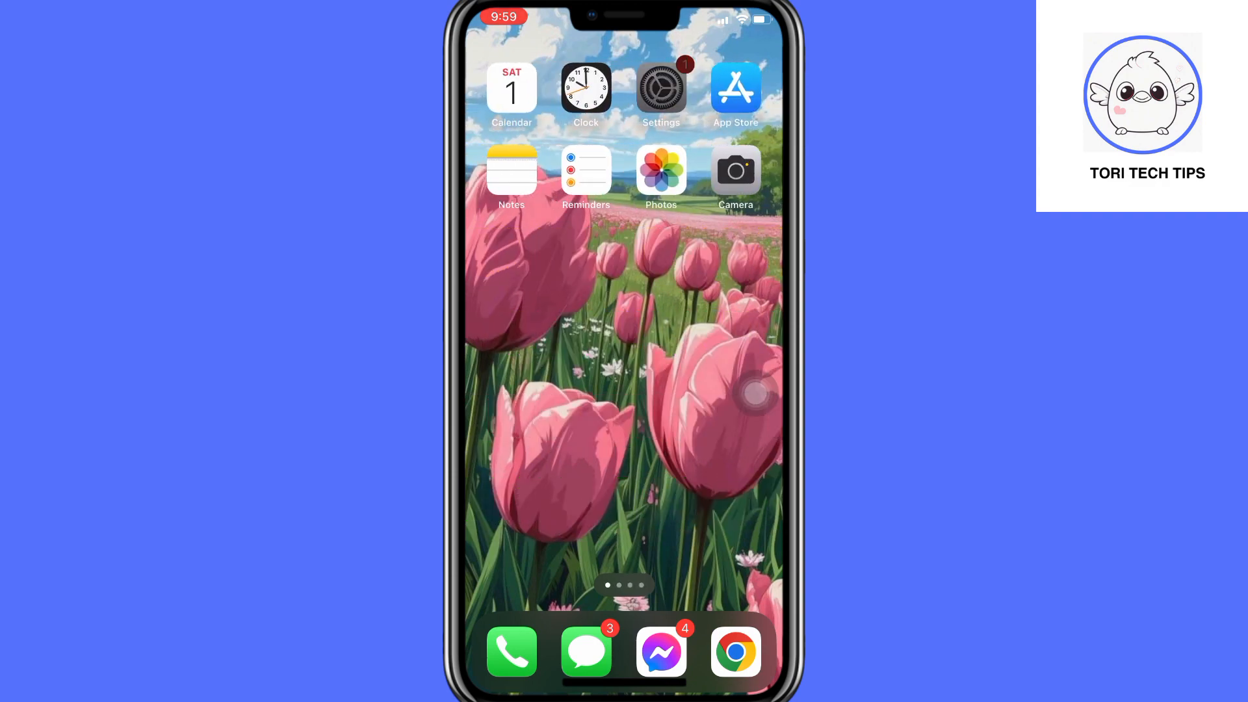
# Step: Switch on the Voice Control toggle under Settings > Accessibility > Voice Control
pyautogui.click(661, 88)
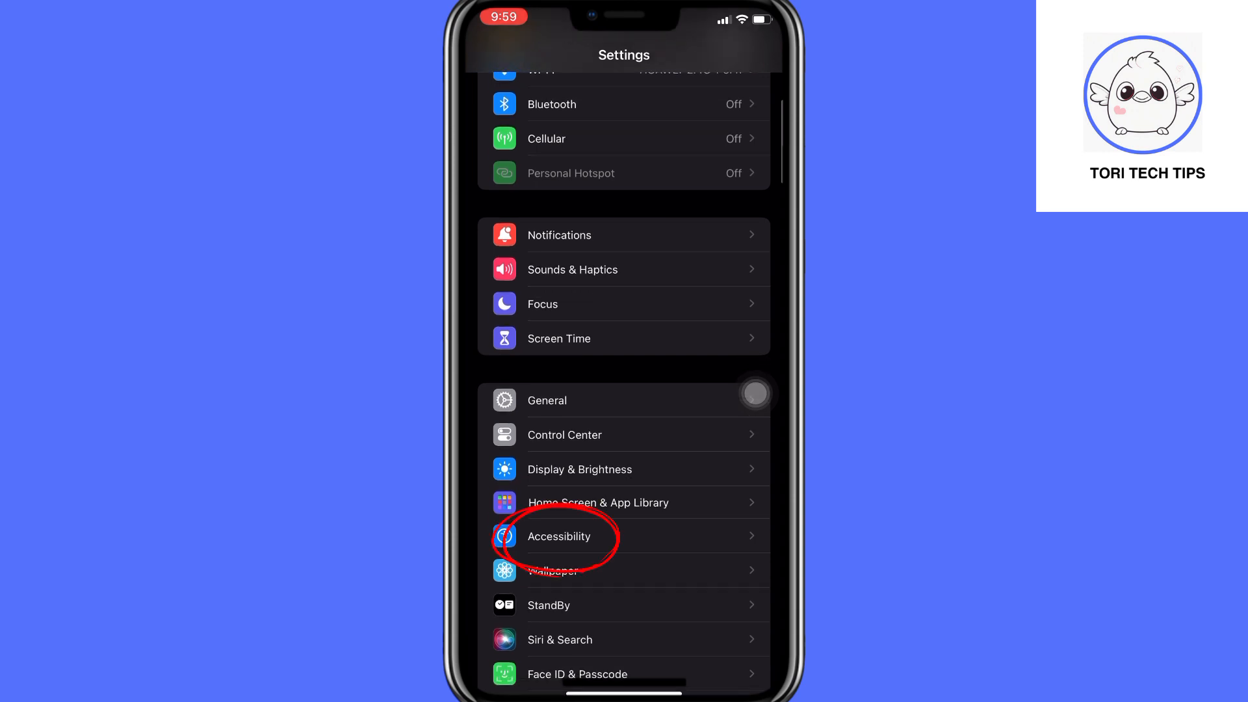
pyautogui.click(559, 535)
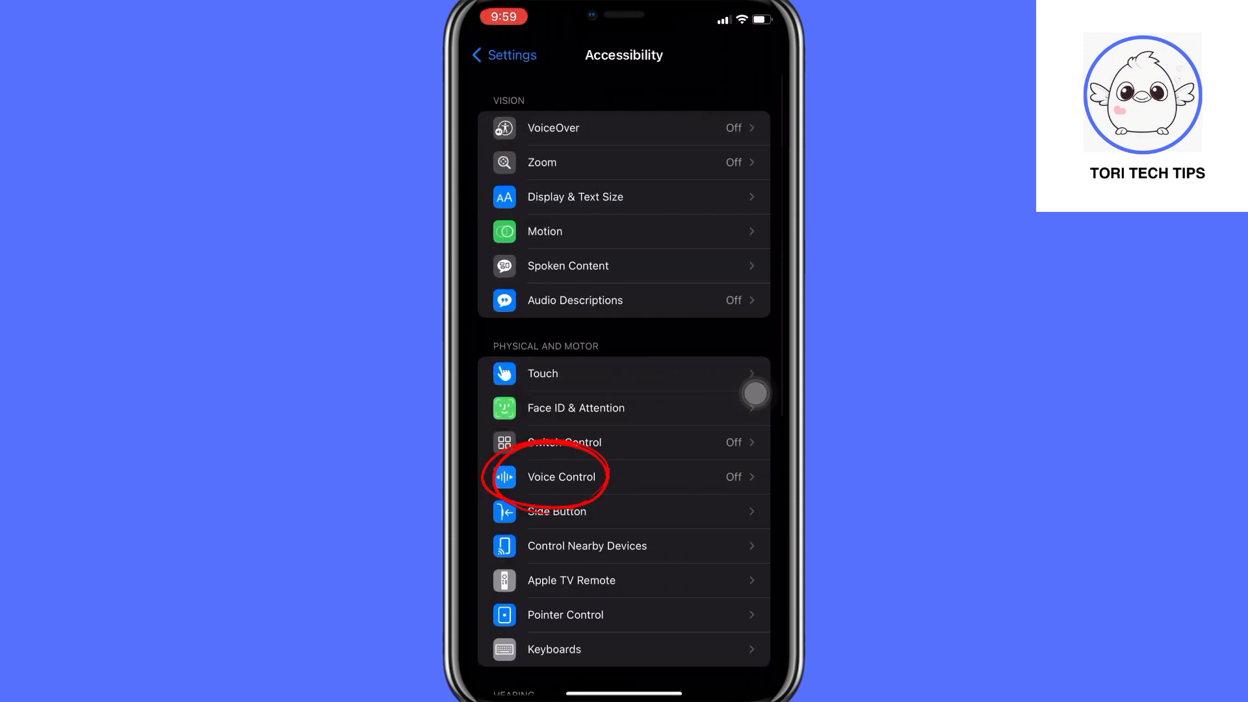
pyautogui.click(561, 476)
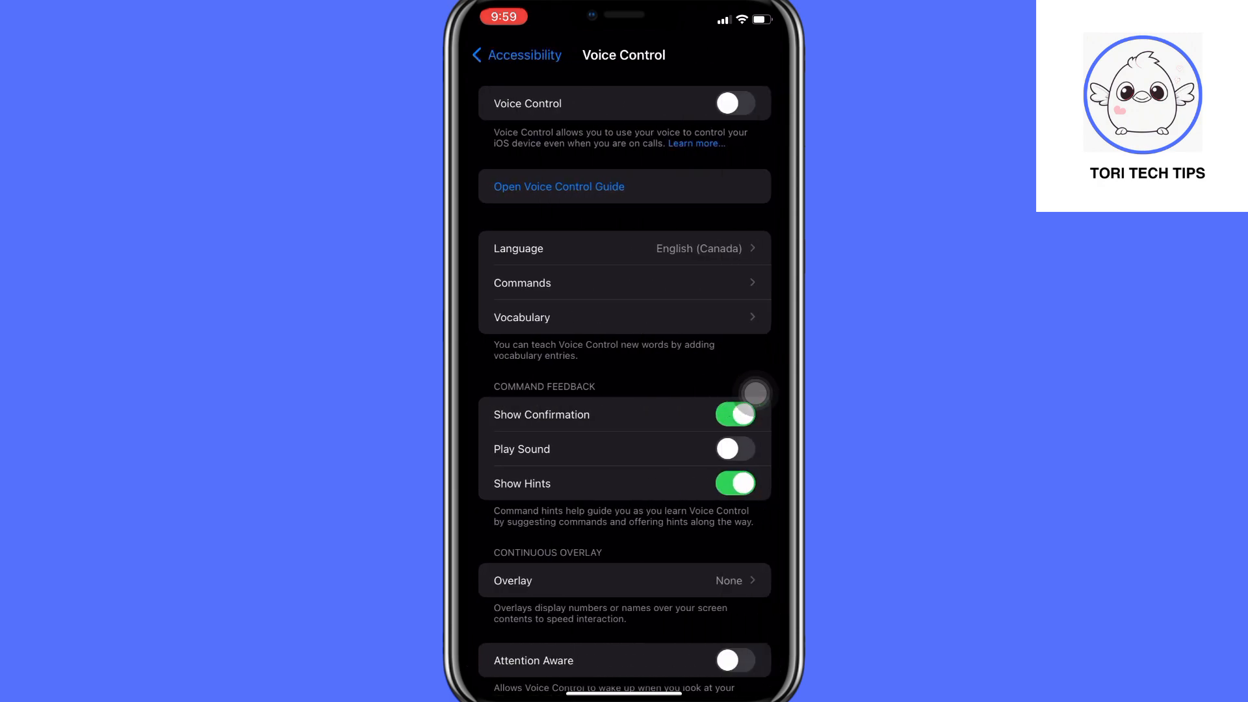
pyautogui.click(733, 103)
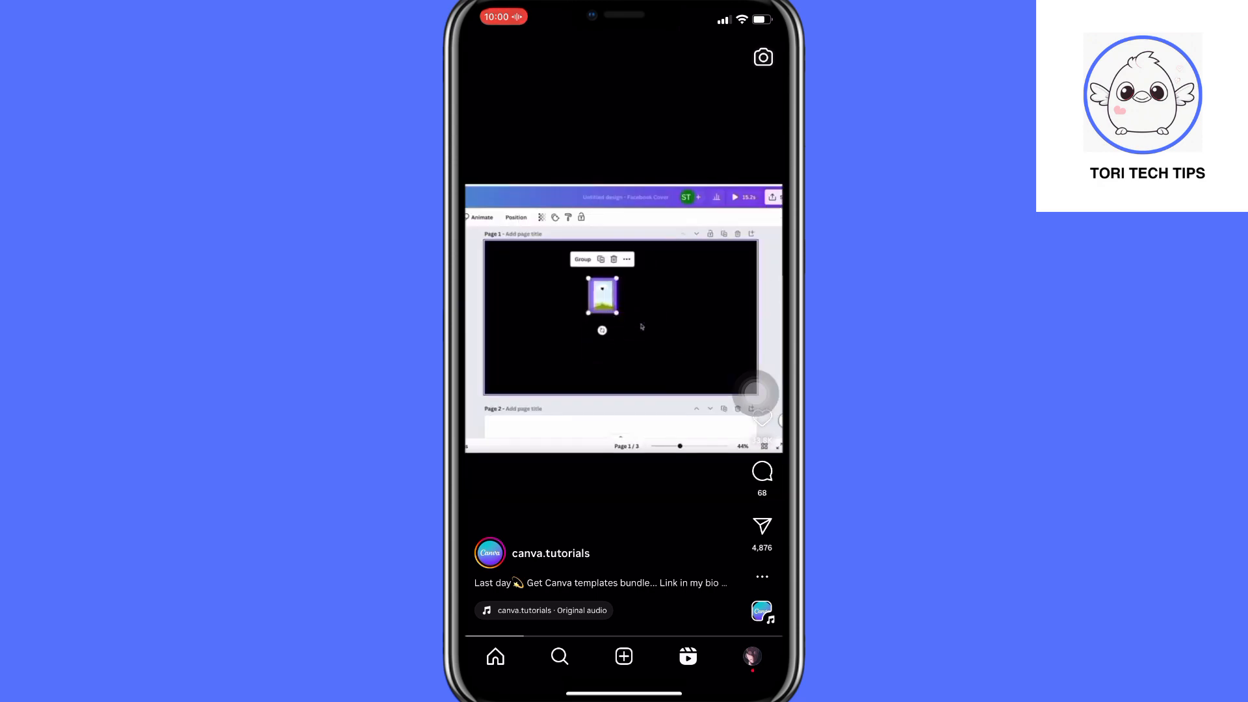
# Step: Advance through four Reels with repeated spoken 'swipe up' commands
pyautogui.scroll(3)
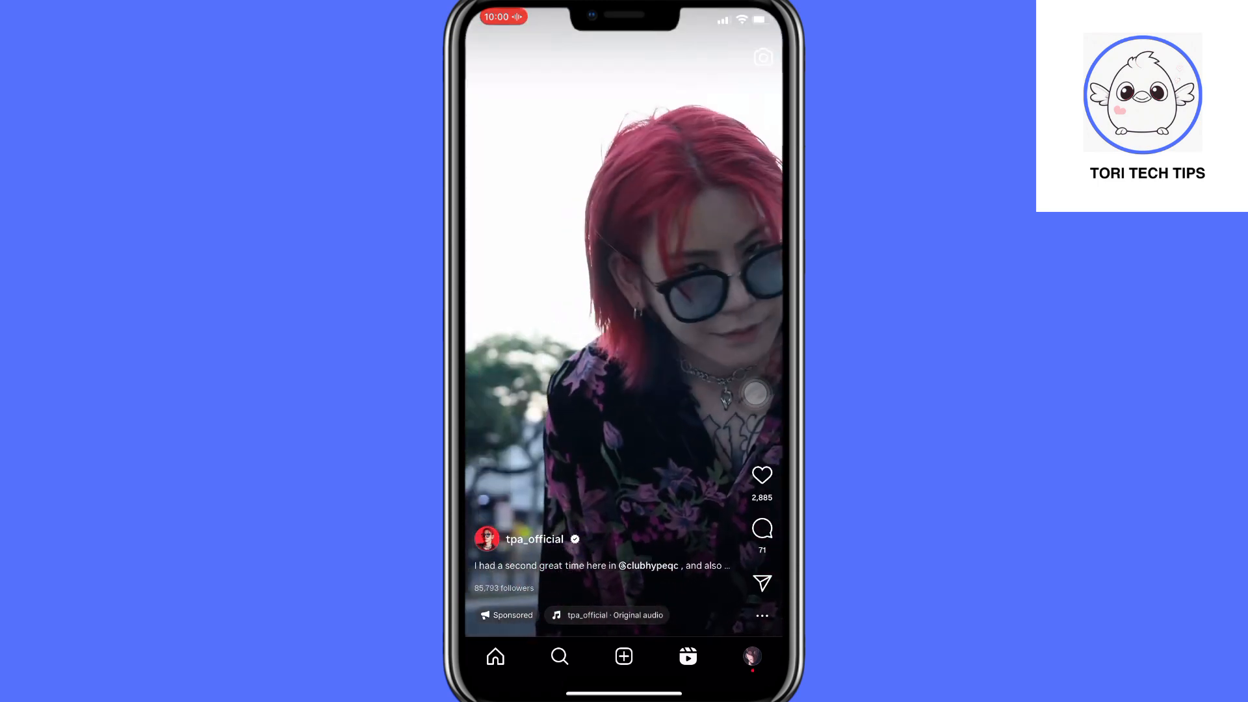
pyautogui.scroll(3)
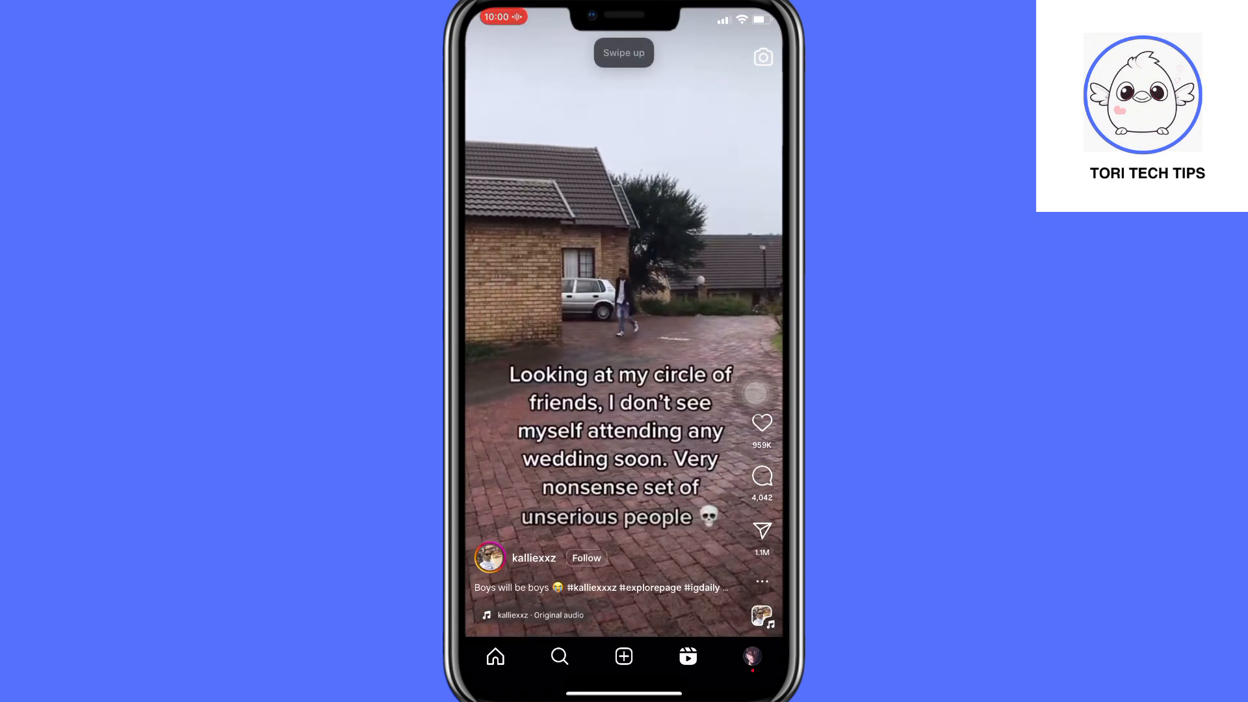
pyautogui.scroll(3)
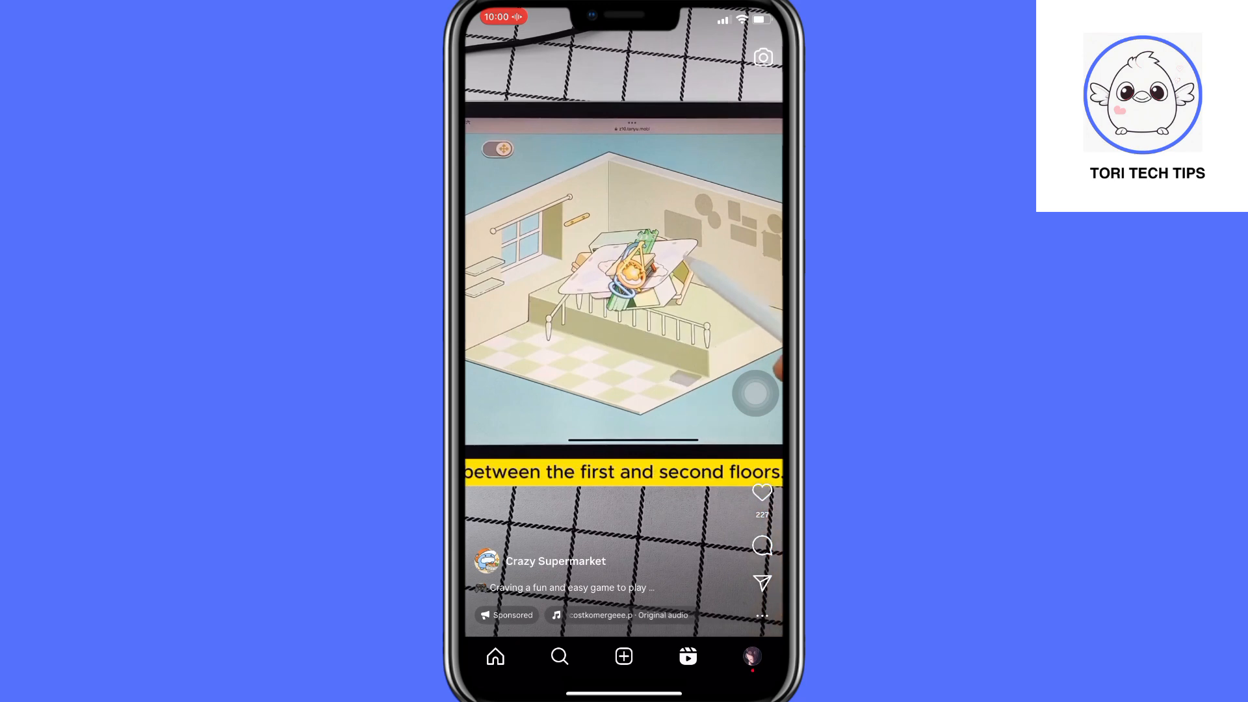
pyautogui.scroll(3)
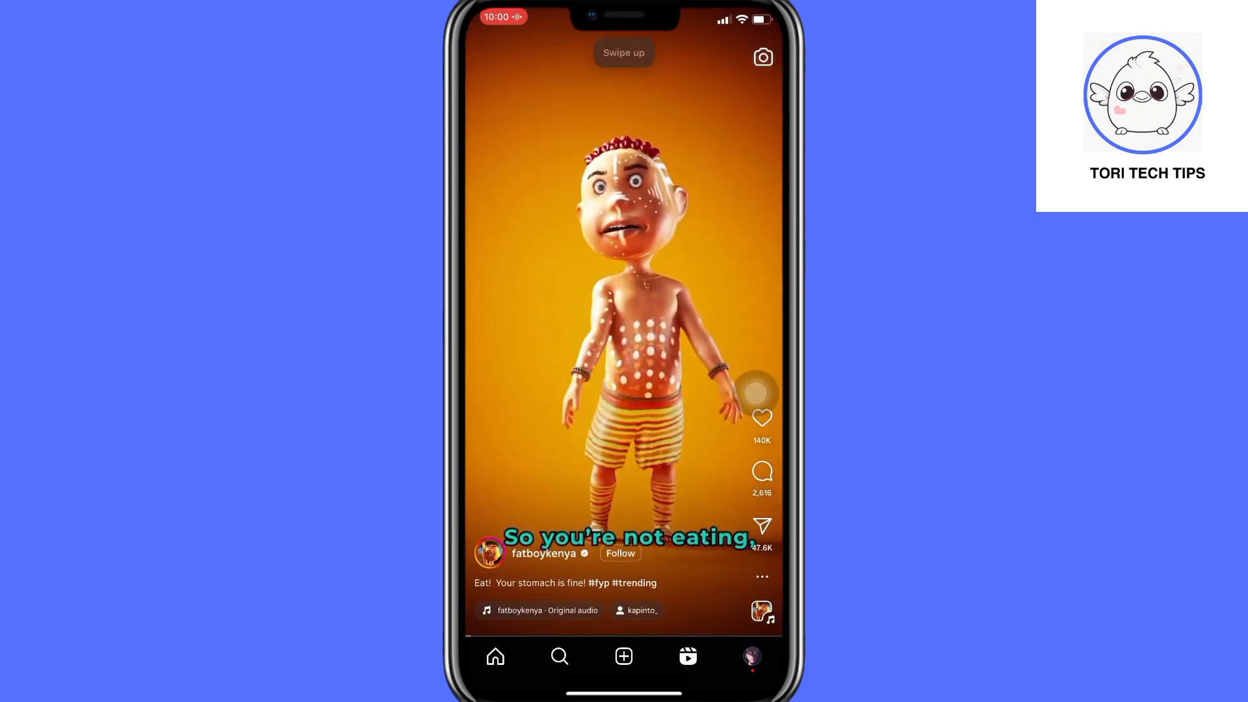